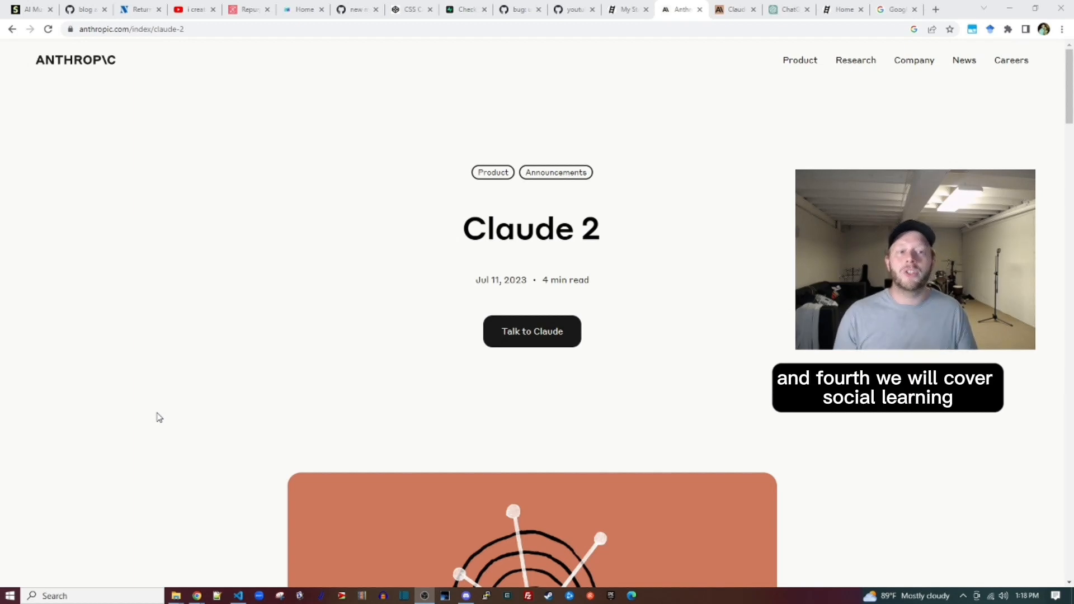
# Open a chat with Claude from the announcement page to ask about learning to code.
pyautogui.click(840, 9)
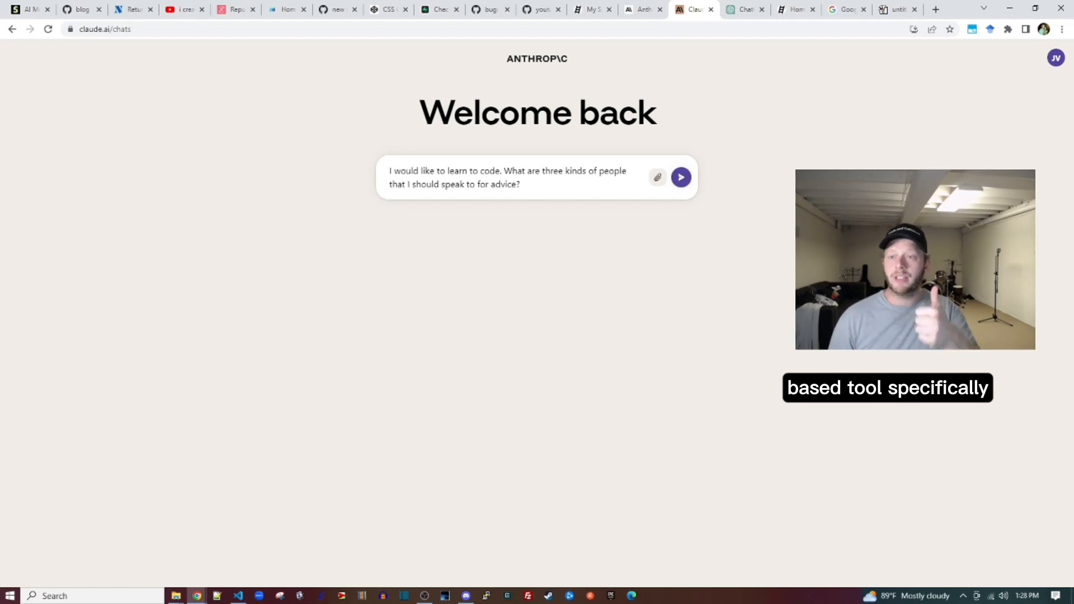
# Bring up the JS Paint notes comparing Claude 2, GPT-4 Code Interpreter and GPT-4 Plugins.
pyautogui.click(899, 9)
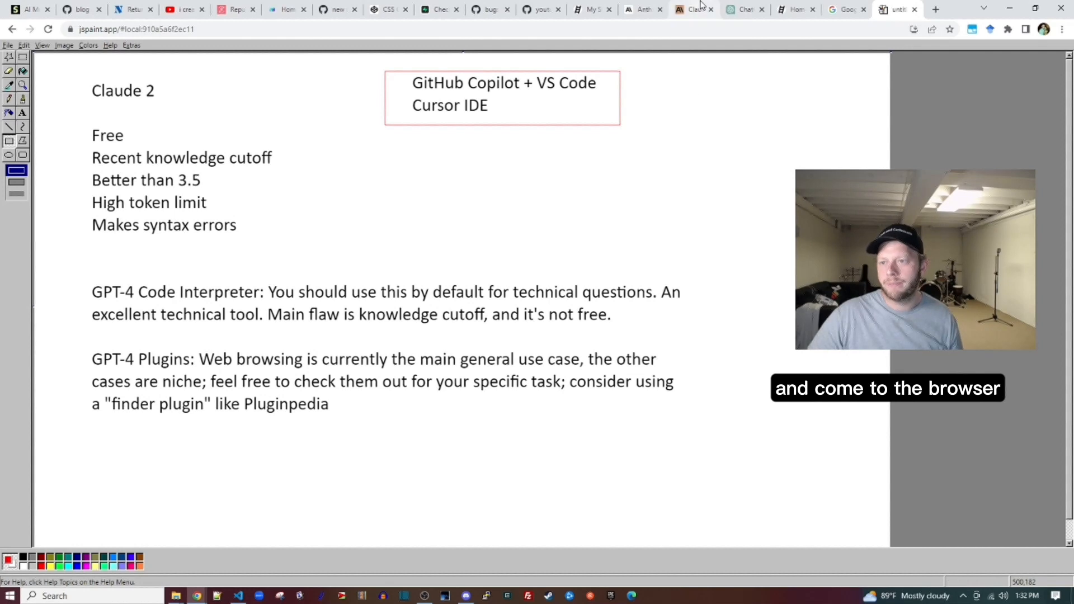
# Return to the Claude conversation to get the three kinds of advisers listed.
pyautogui.click(691, 9)
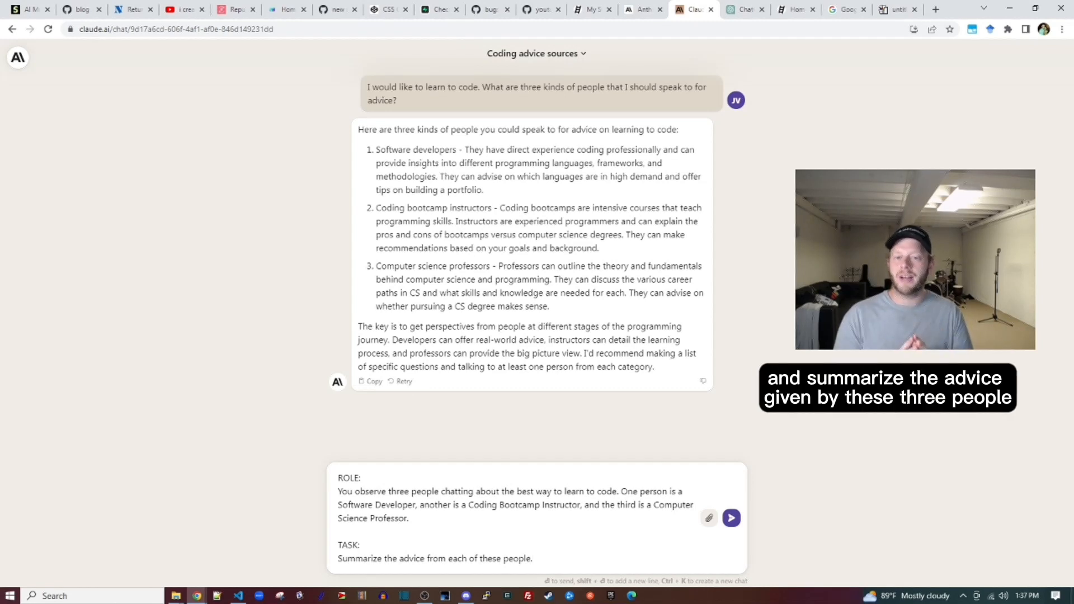
# Send the ROLE/TASK prompt asking Claude to summarize each adviser's tips.
pyautogui.click(731, 518)
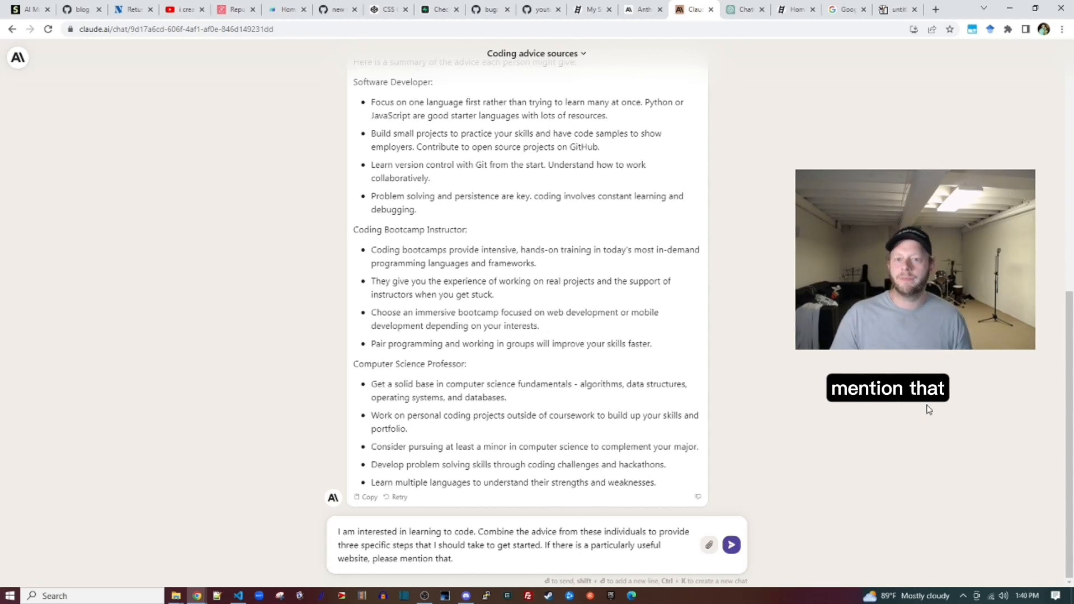
pyautogui.click(731, 545)
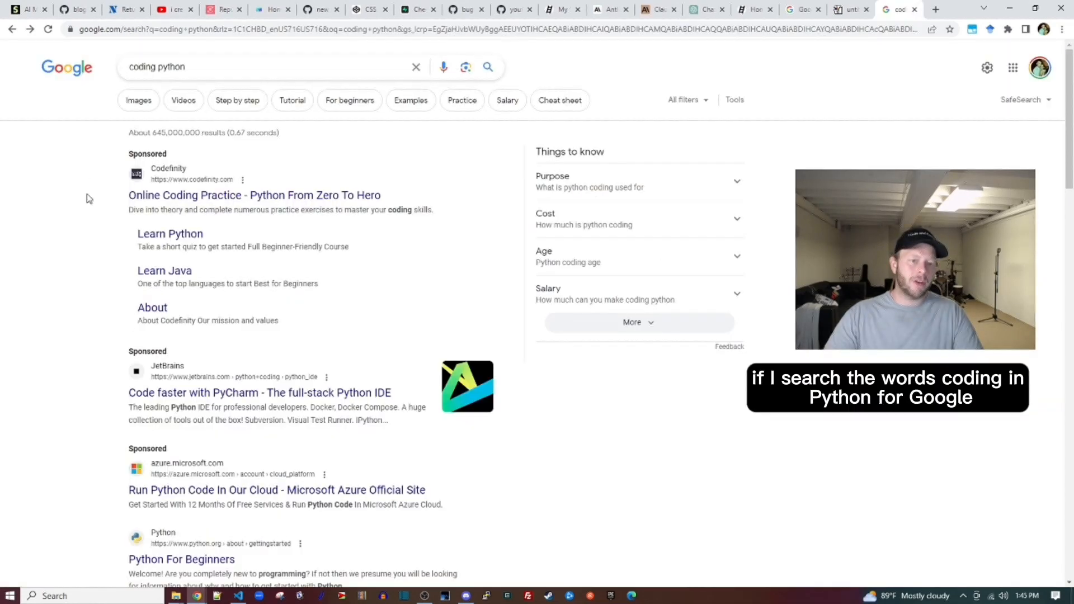
pyautogui.moveTo(77, 255)
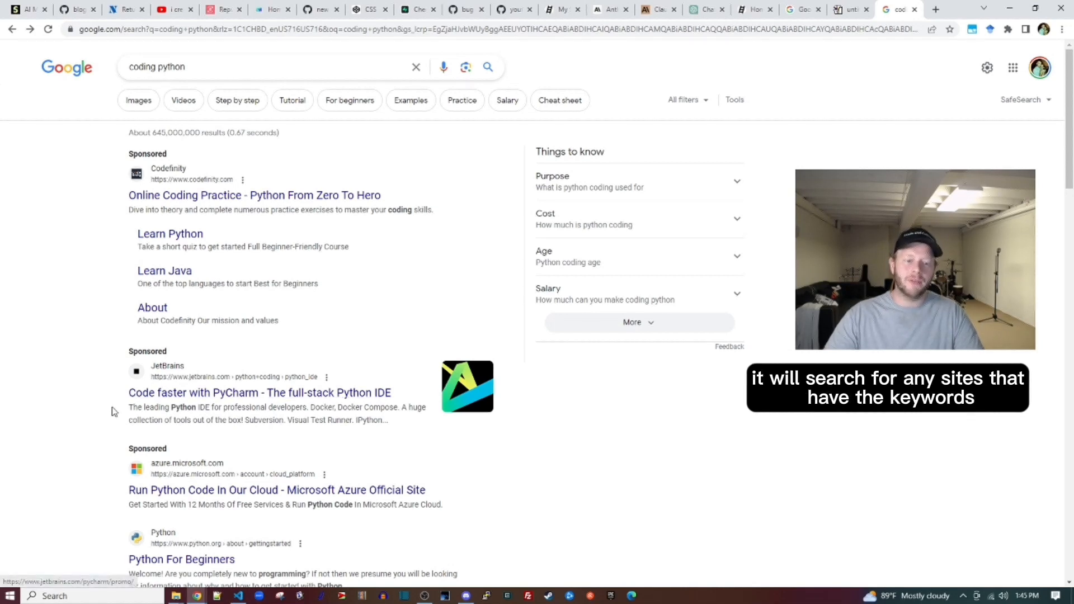
# Rerun the Google search as coding AND python, then bring up Indeed's advanced job search.
pyautogui.click(253, 67)
pyautogui.write('AND ')
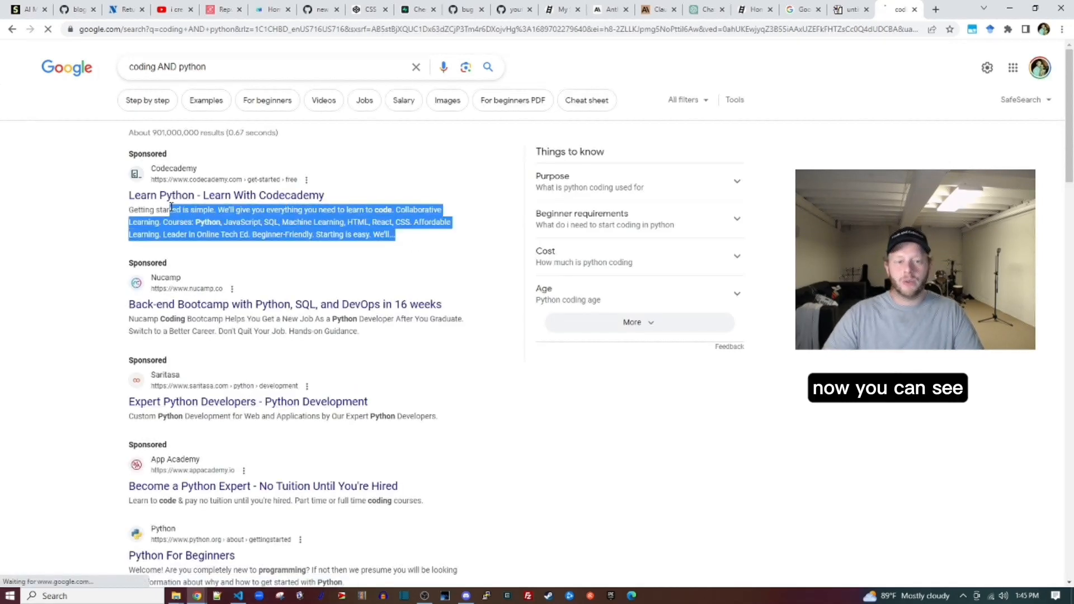
pyautogui.click(653, 9)
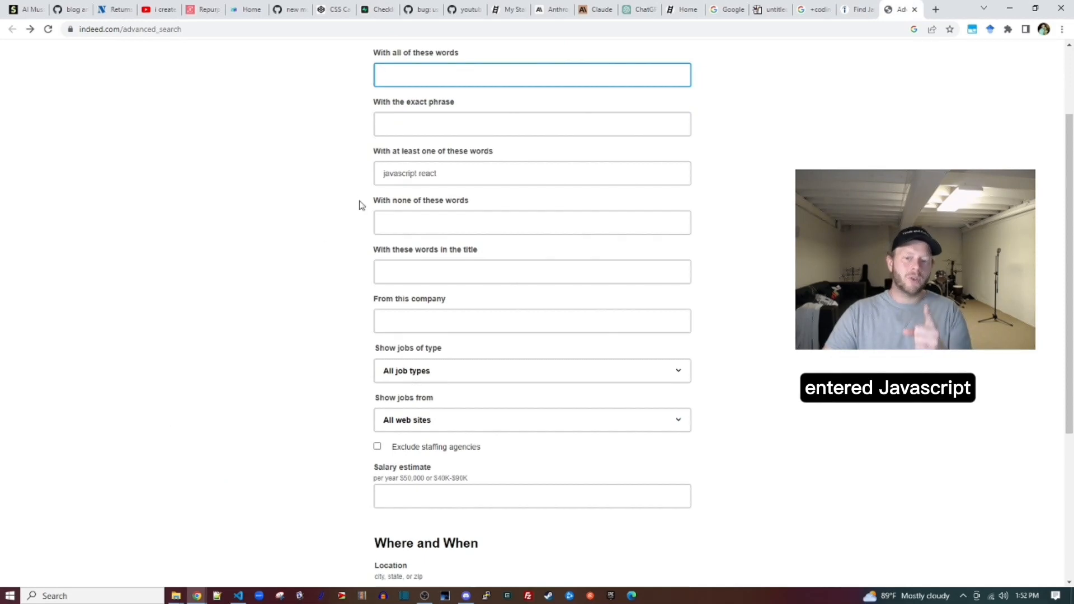
# Run Indeed's javascript-or-react advanced search and highlight the 48,248 jobs total.
pyautogui.scroll(-3)
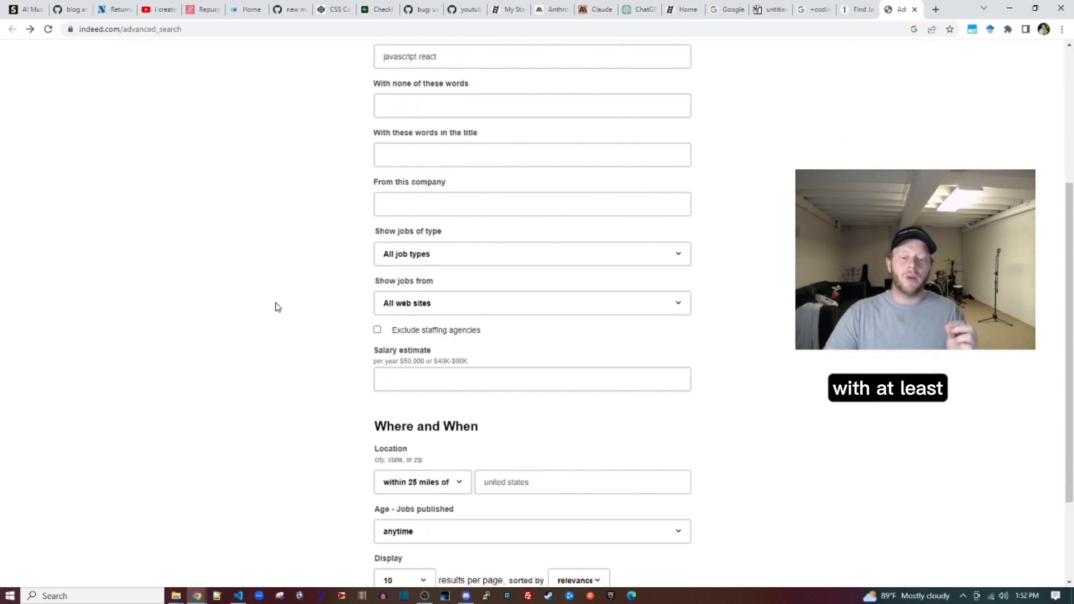
pyautogui.scroll(-3)
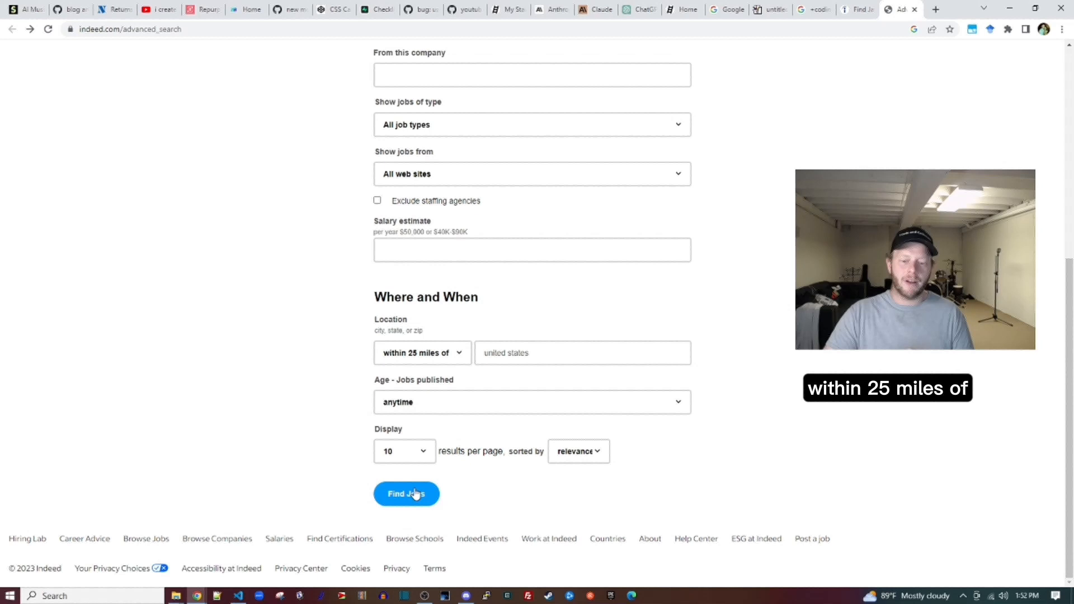
pyautogui.click(406, 494)
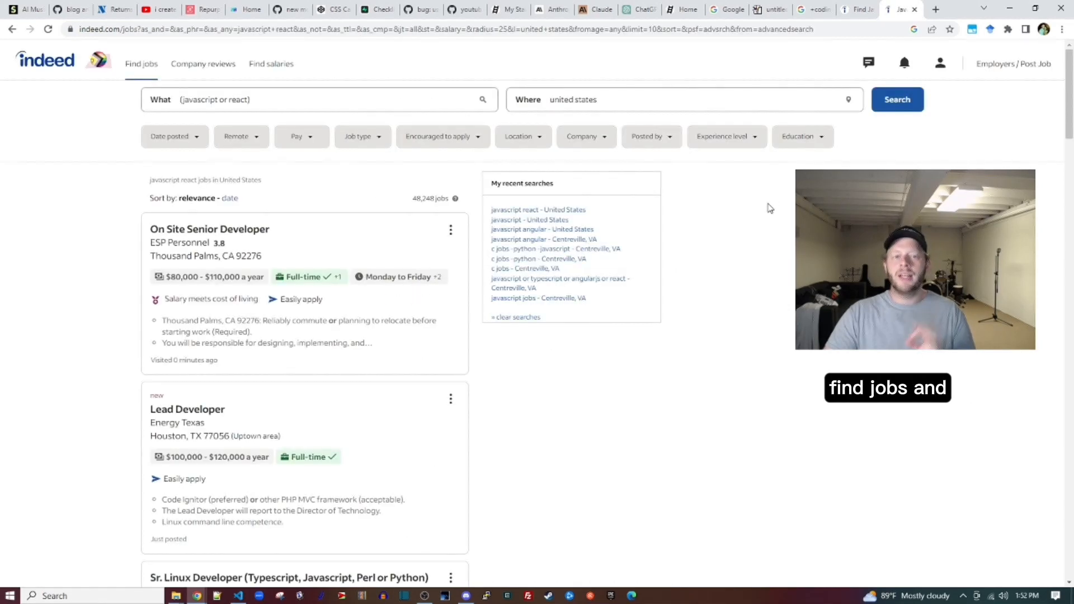
pyautogui.click(210, 229)
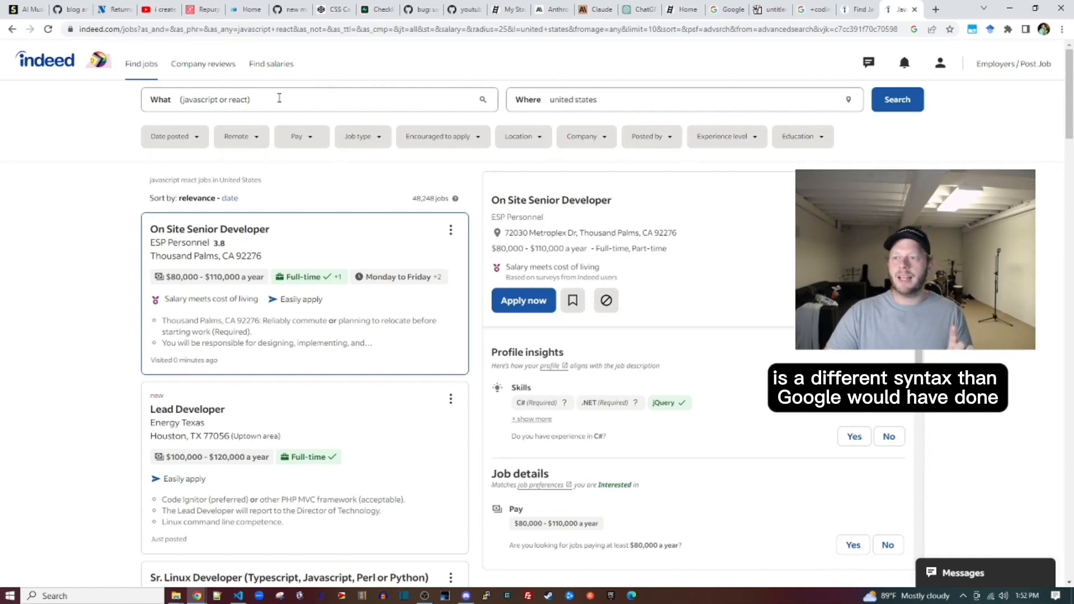
pyautogui.doubleClick(424, 199)
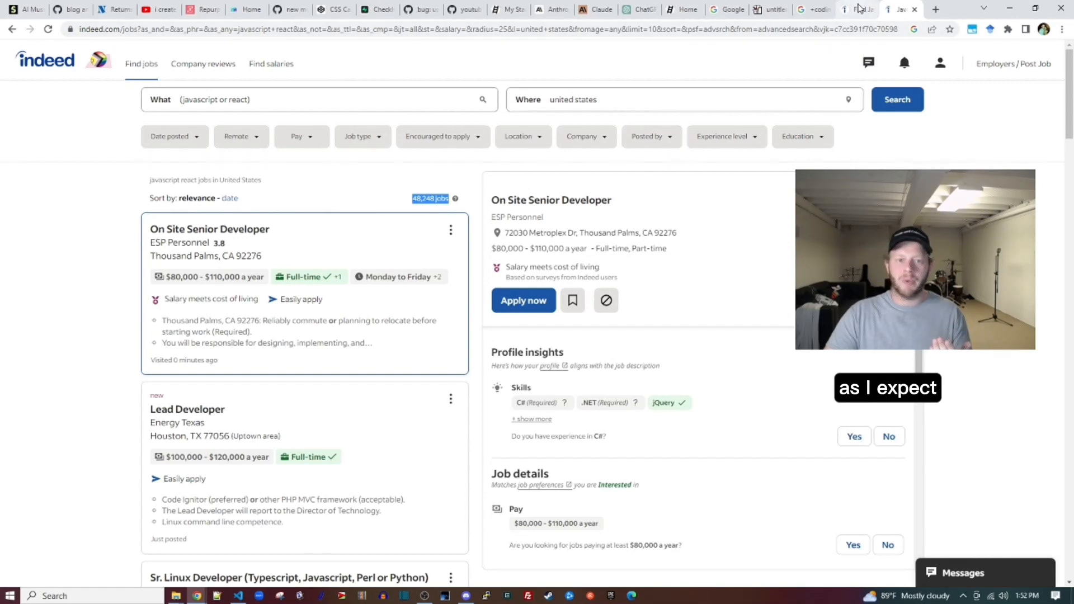
pyautogui.click(591, 10)
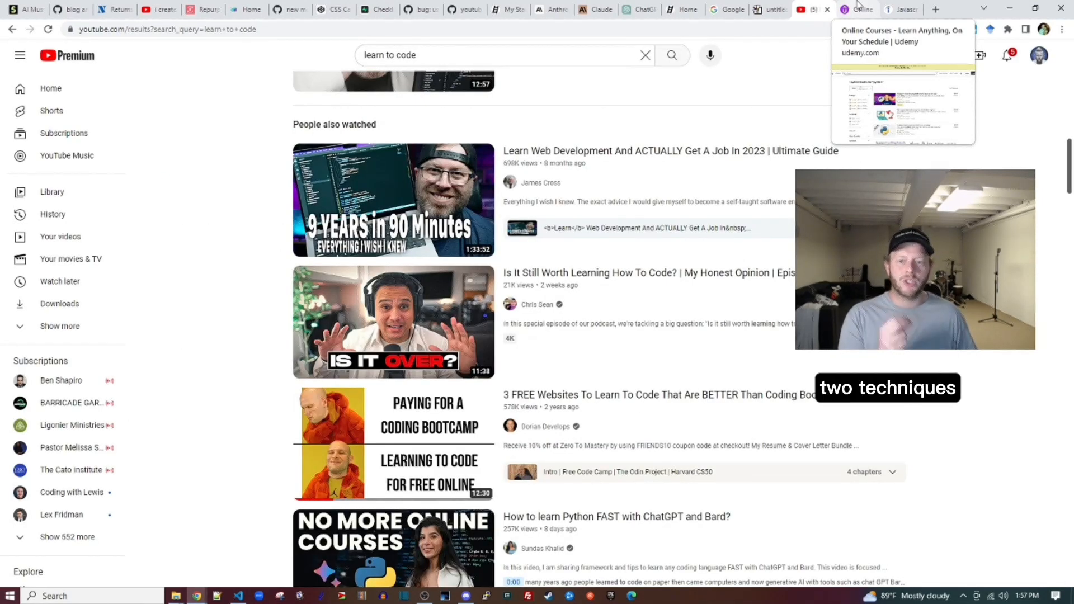
pyautogui.moveTo(230, 200)
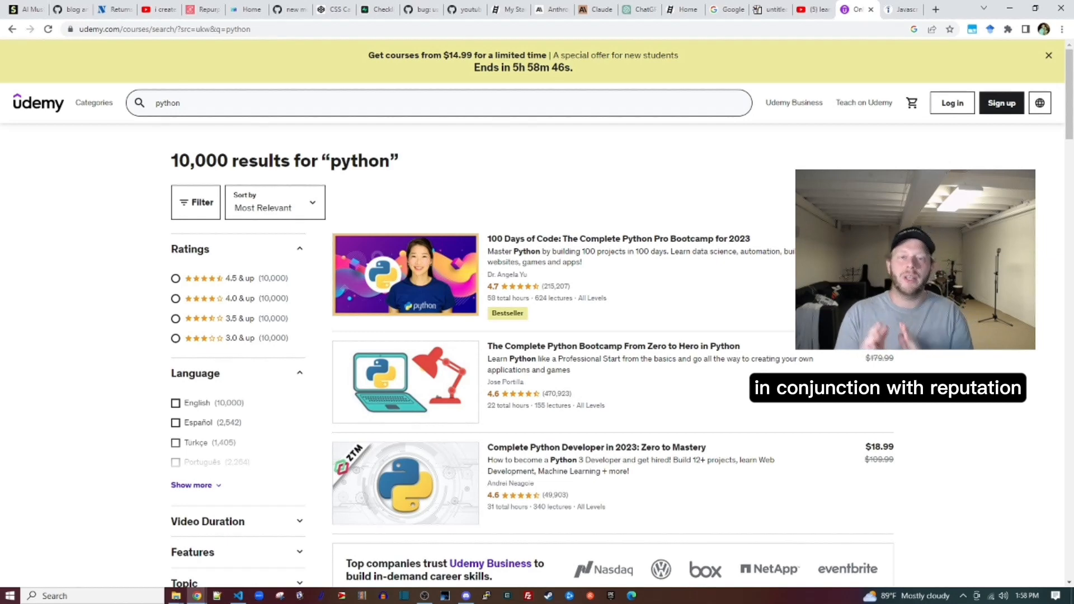
# Scroll through the top Udemy python courses and their ratings.
pyautogui.scroll(-3)
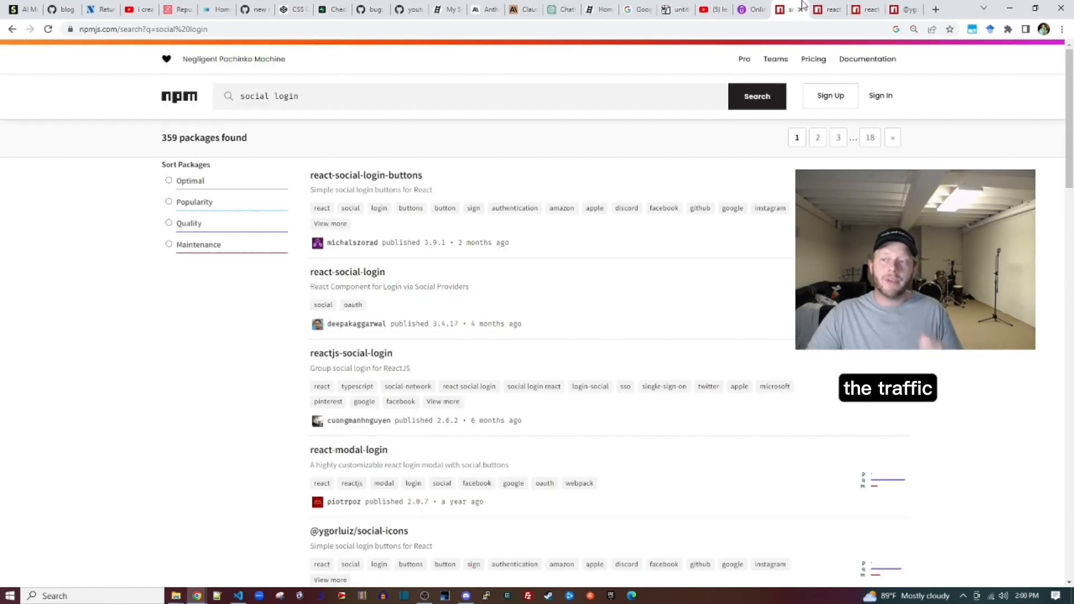
pyautogui.moveTo(784, 7)
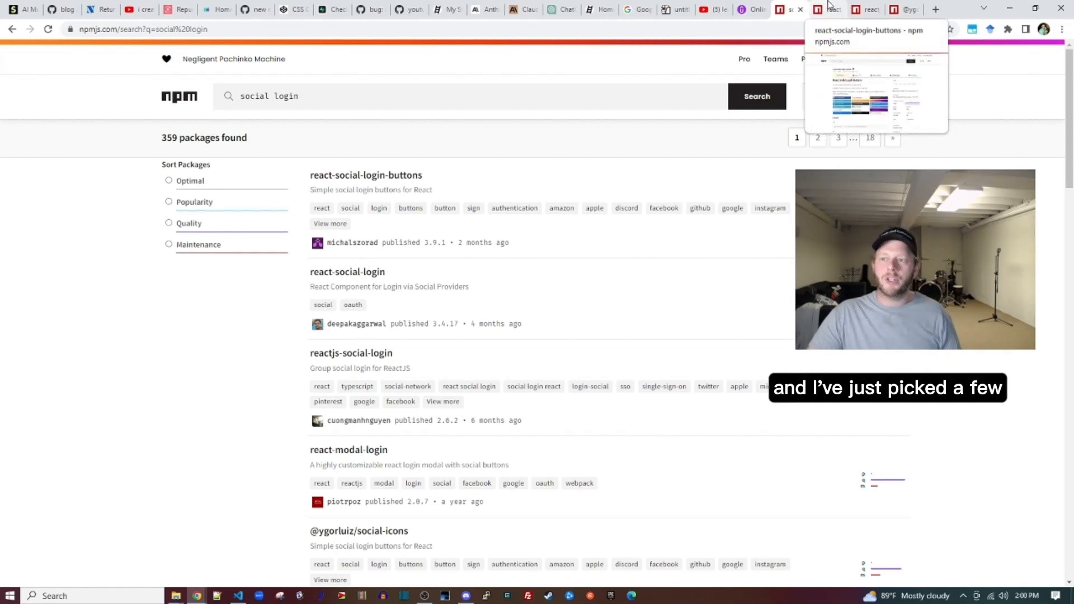
# Open the react-social-login-buttons package page from the npm social login results.
pyautogui.click(367, 174)
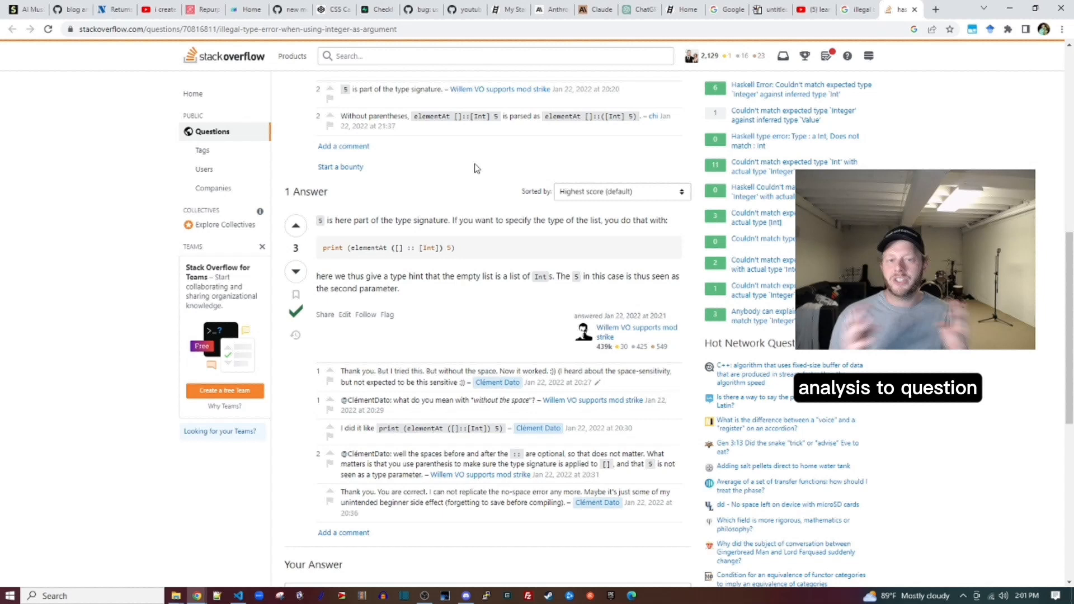
pyautogui.moveTo(276, 243)
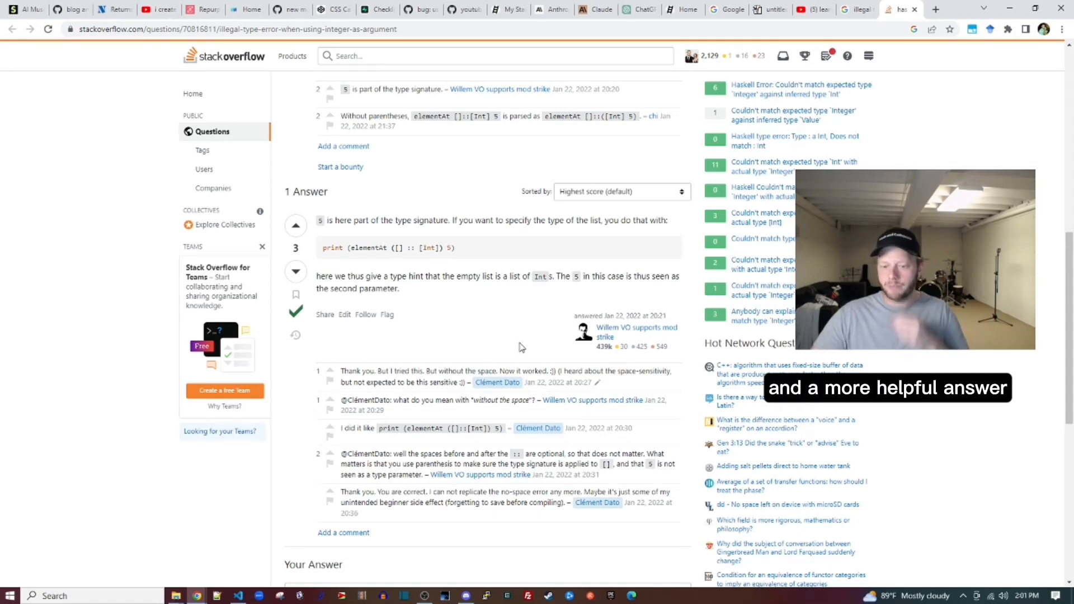
# Move to the Stack Overflow illegal type error question to review its accepted answer.
pyautogui.click(803, 9)
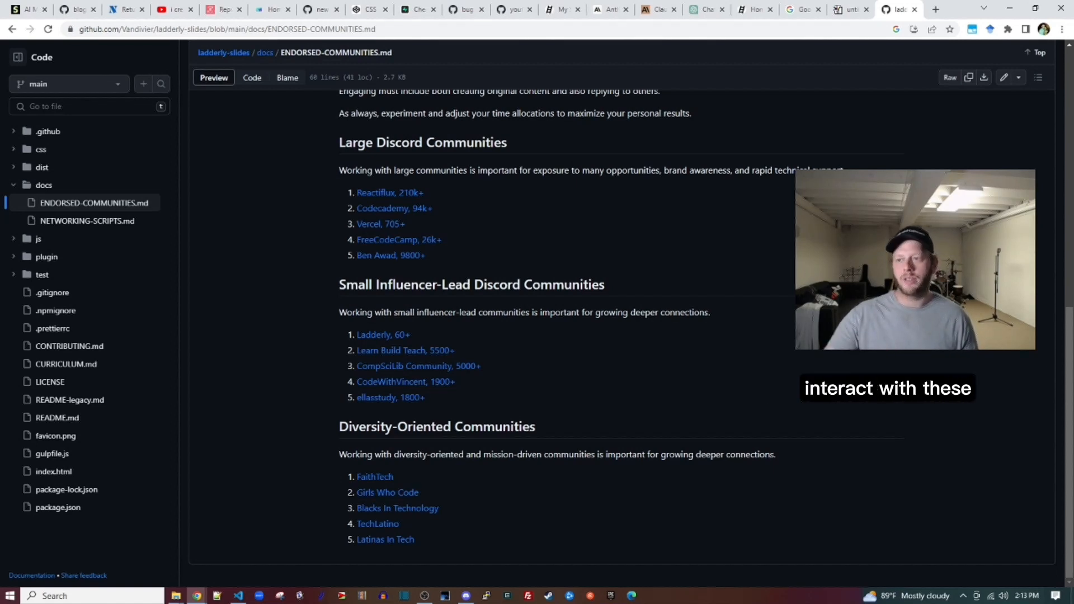
# Bring up GitHub's ENDORSED-COMMUNITIES.md listing Discord, influencer-led and diversity-oriented communities.
pyautogui.click(845, 9)
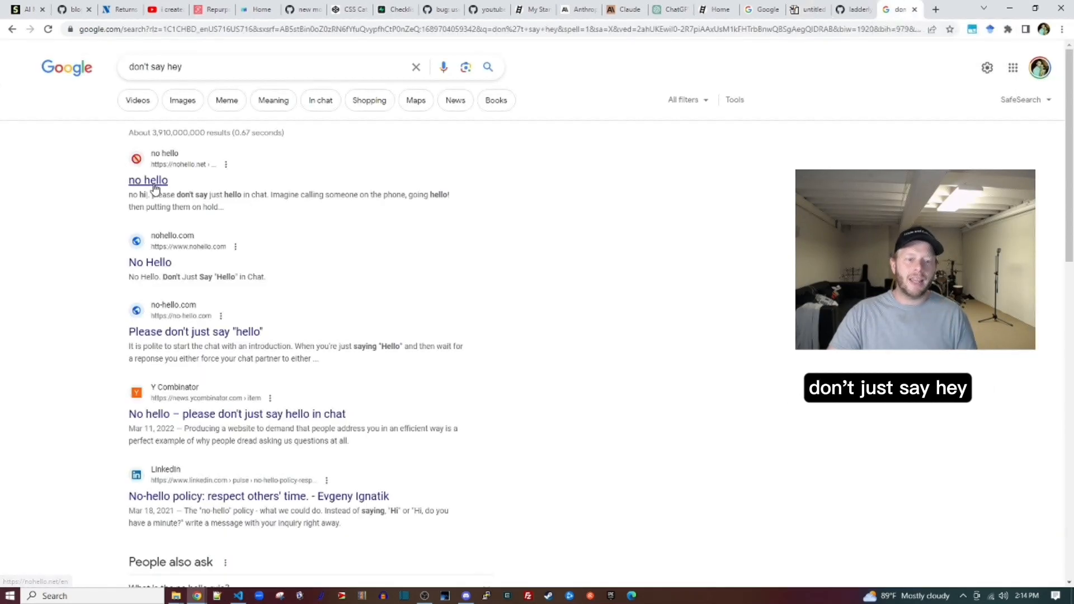
# Visit nohello.net from the 'don't say hey' results, then go back to the JS Paint etiquette notes.
pyautogui.click(147, 180)
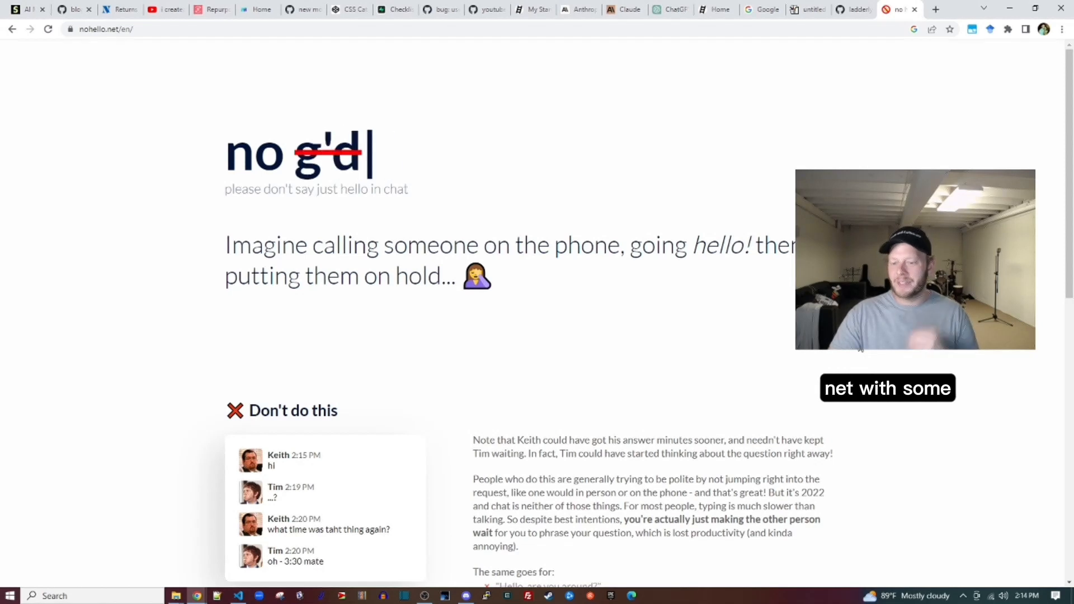
pyautogui.click(811, 10)
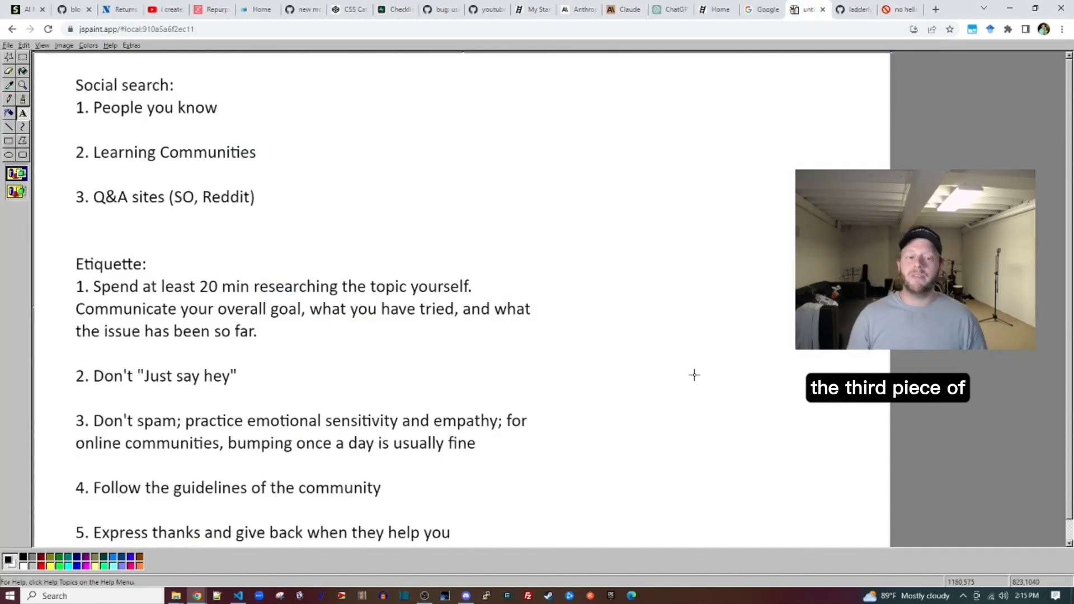